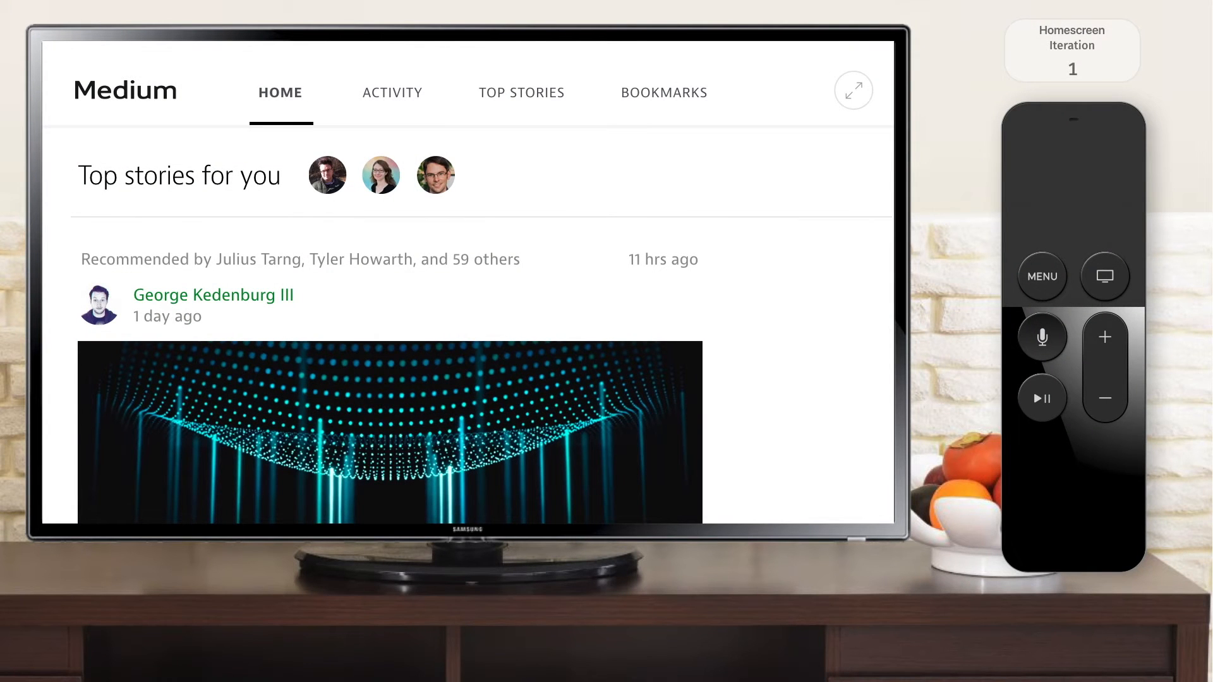
scroll(down, 3)
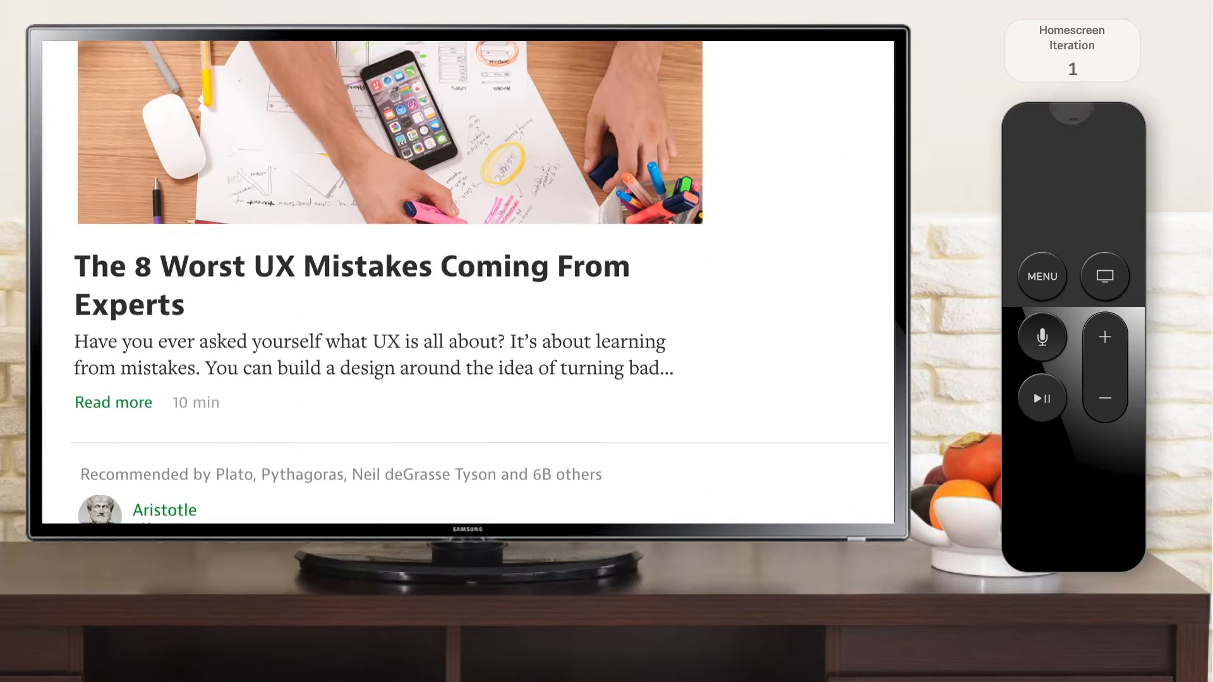
scroll(down, 3)
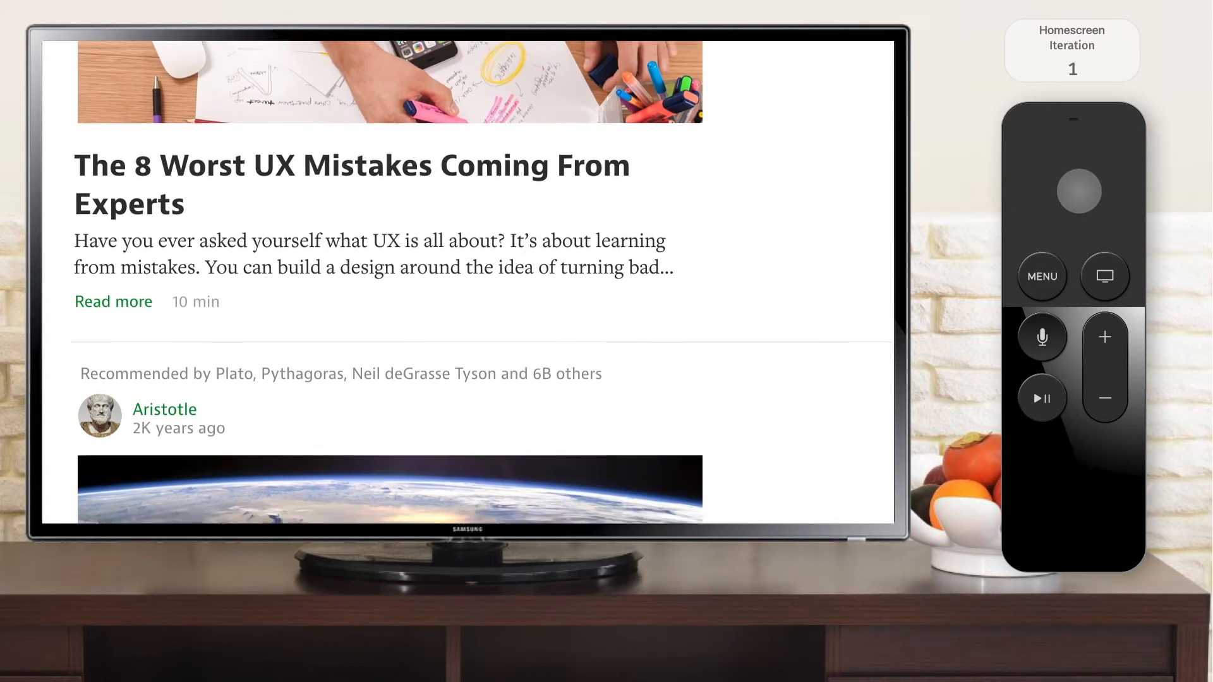
scroll(up, 3)
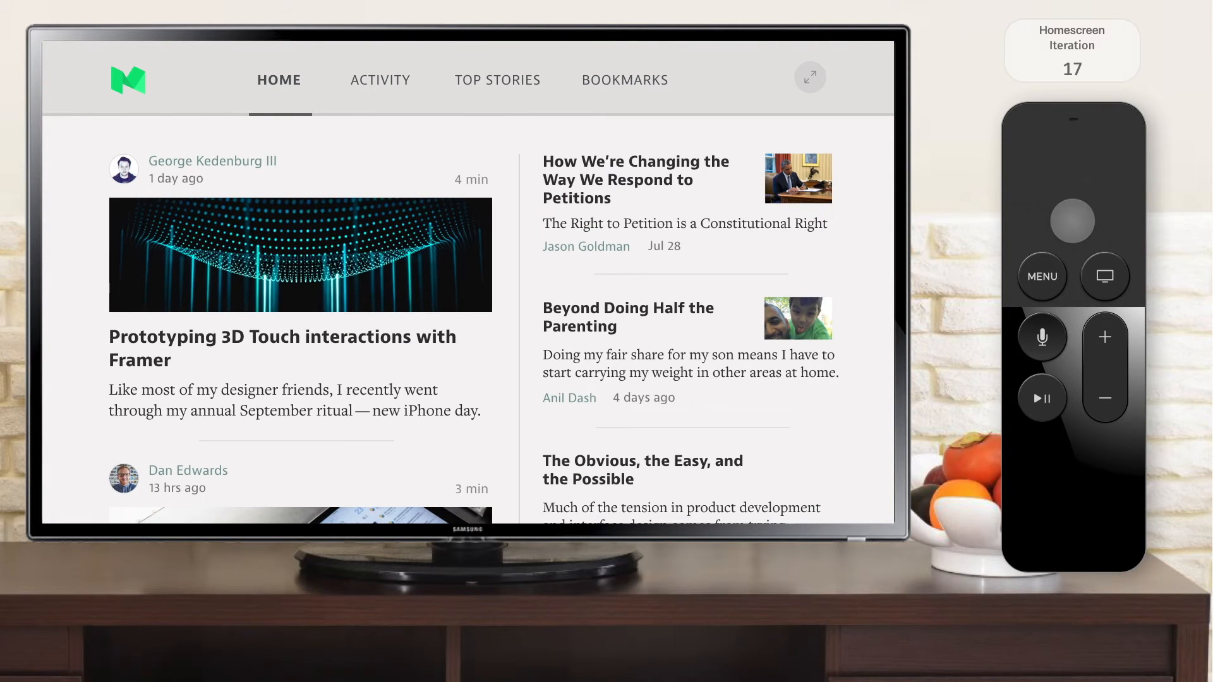
scroll(down, 3)
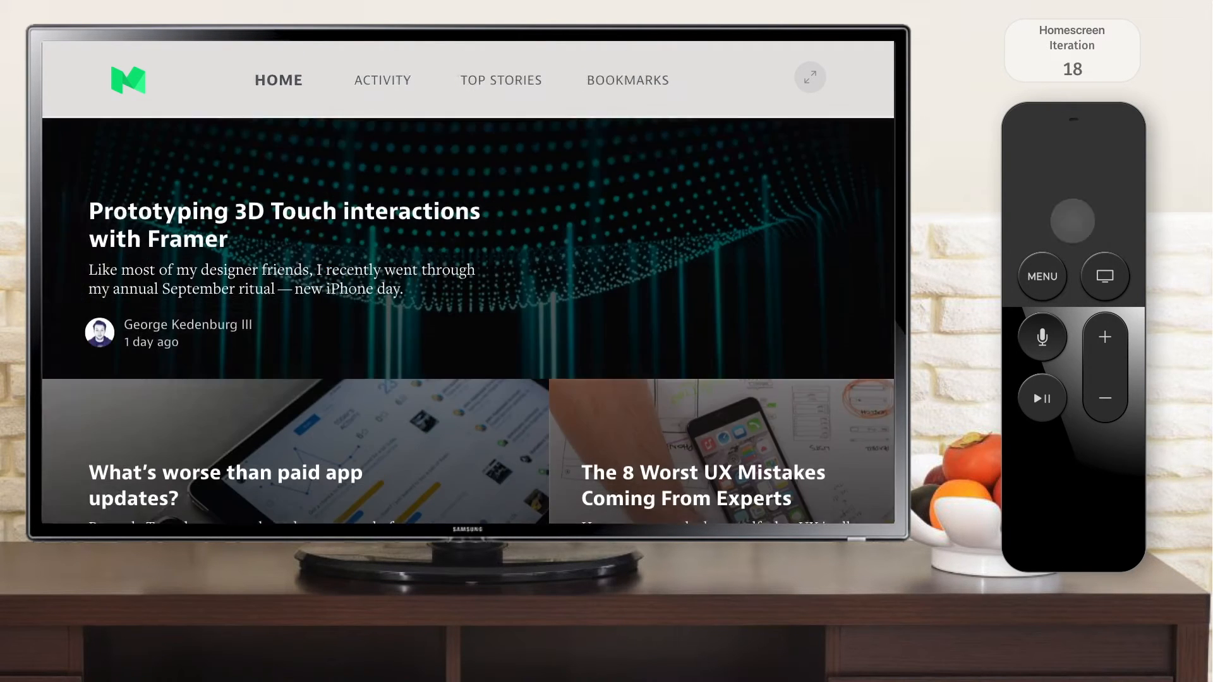
scroll(down, 3)
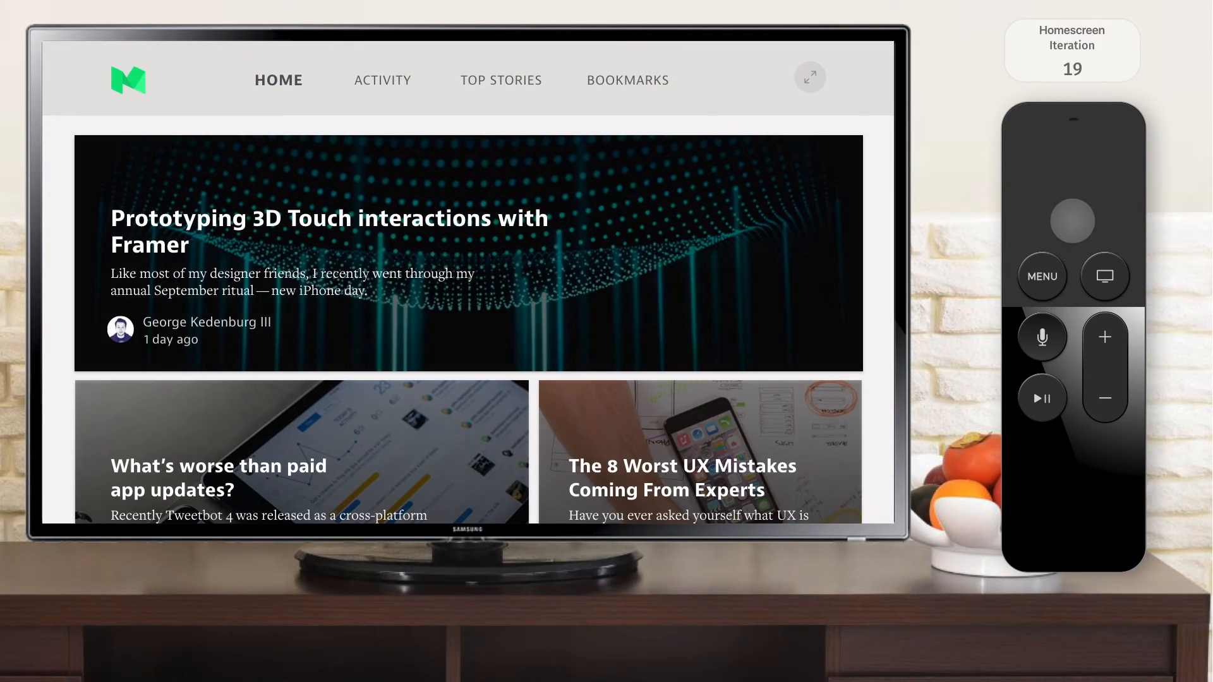
scroll(down, 3)
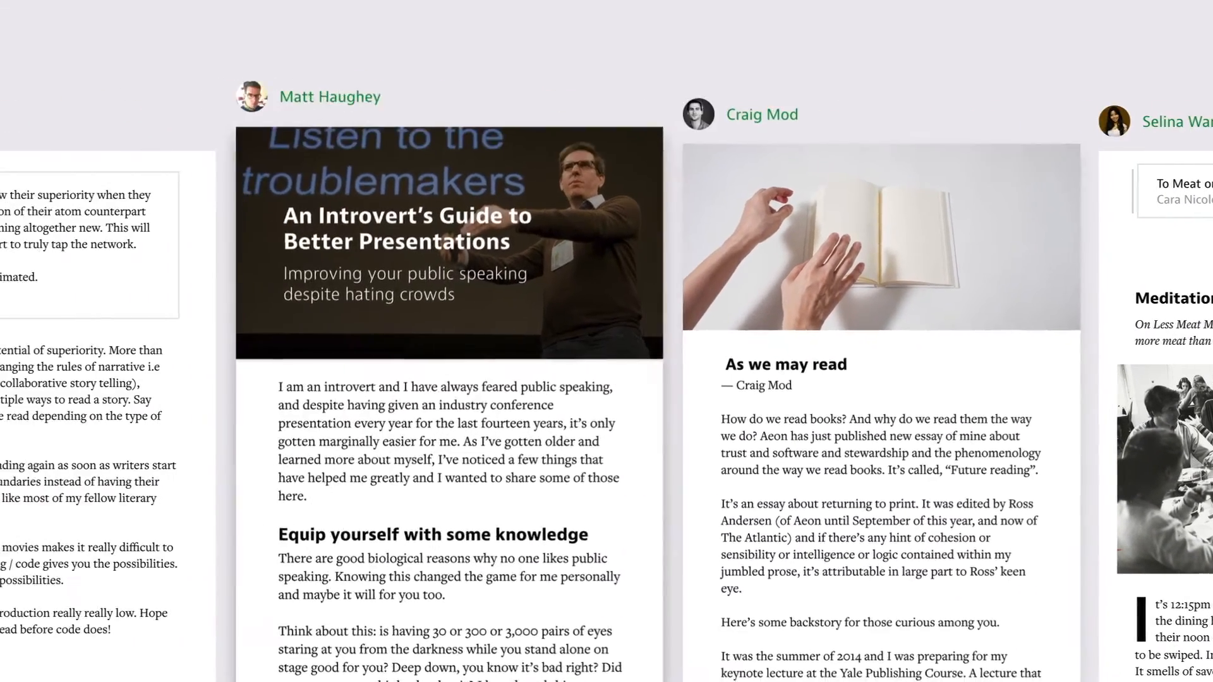
scroll(left, 3)
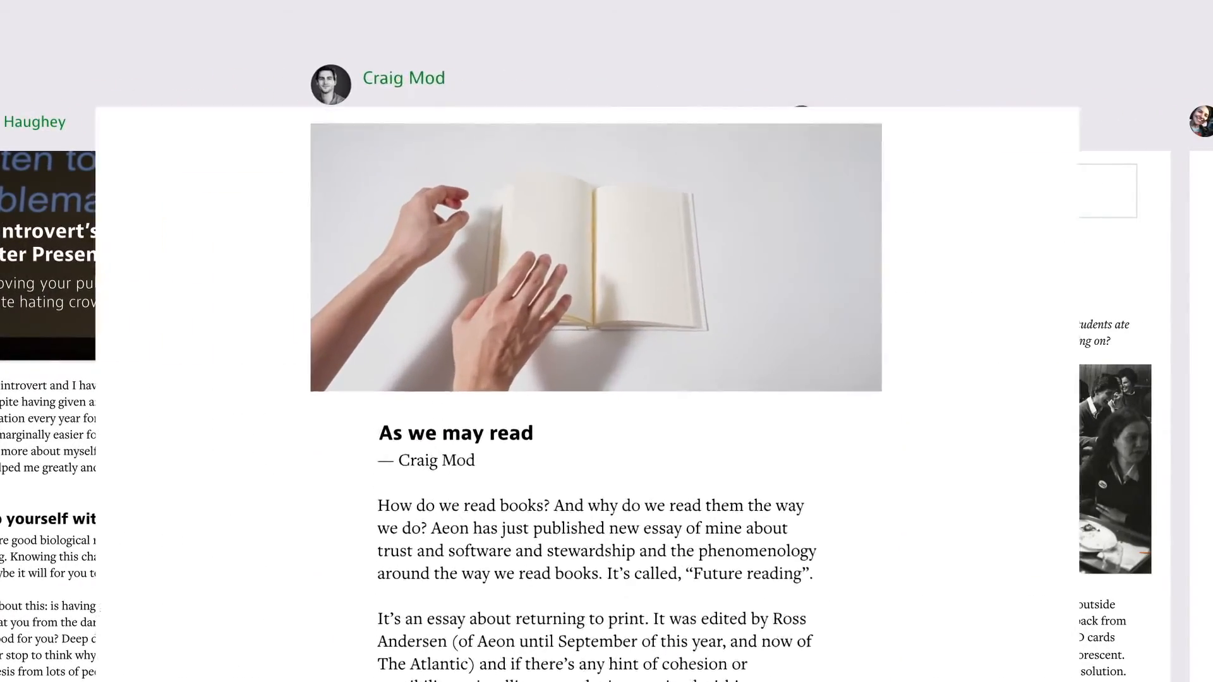
scroll(down, 3)
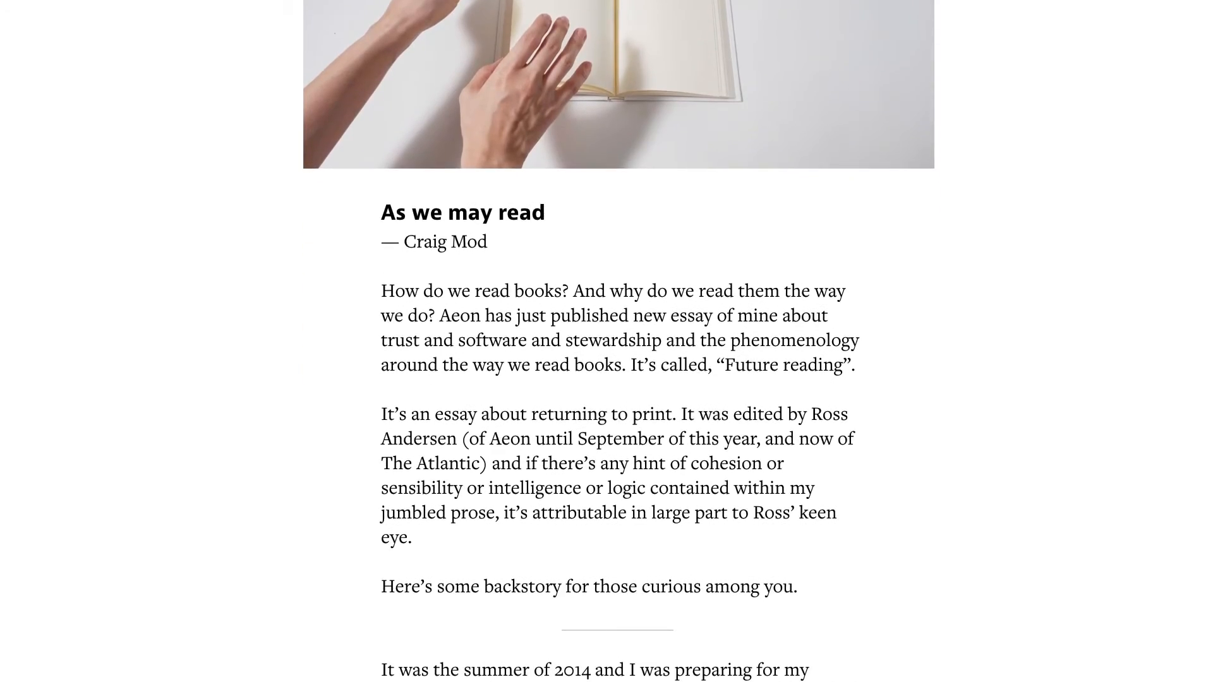
scroll(down, 3)
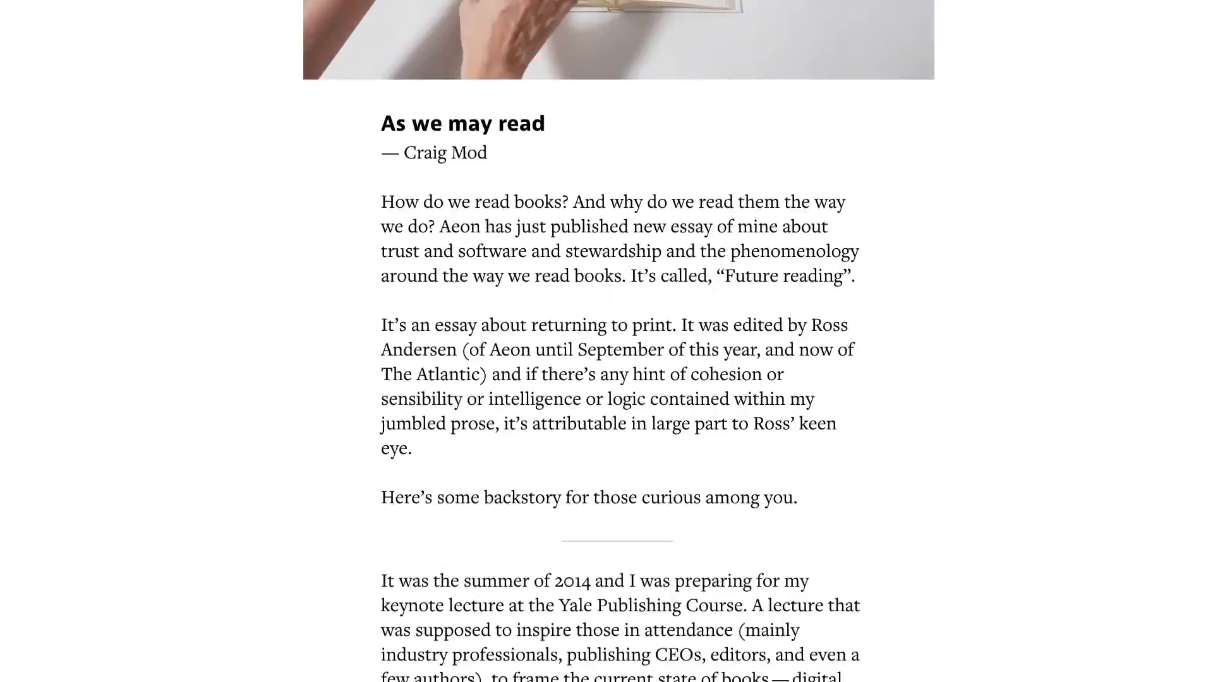
scroll(down, 3)
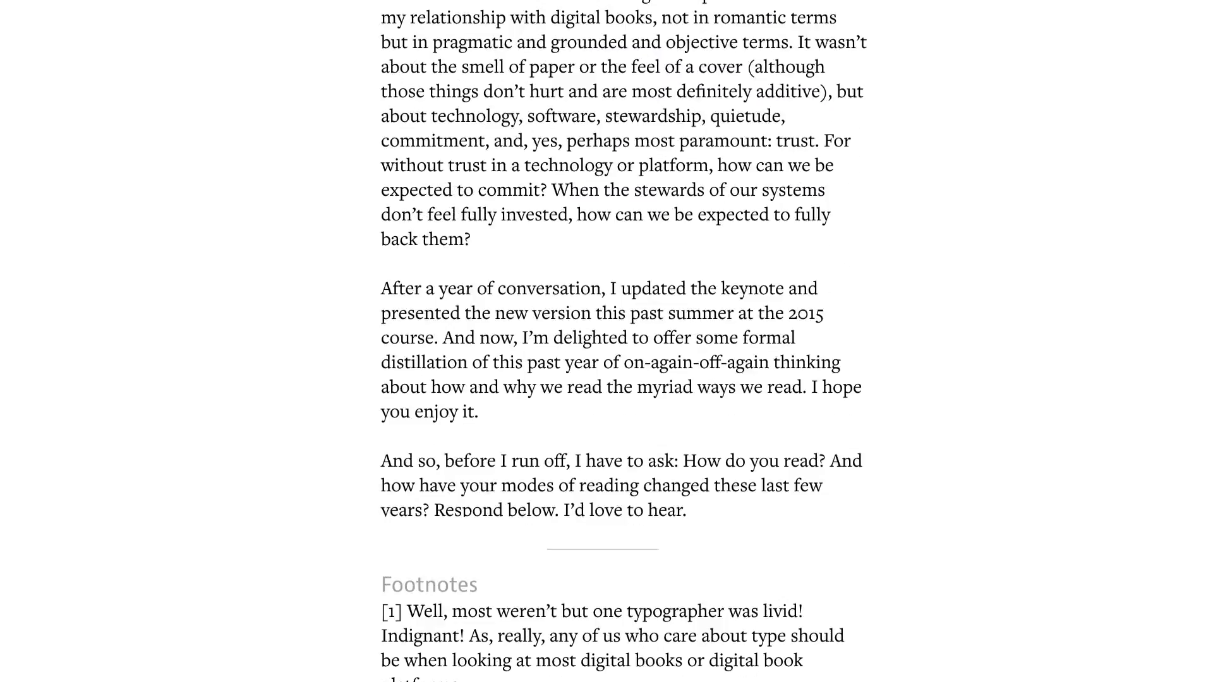
scroll(down, 3)
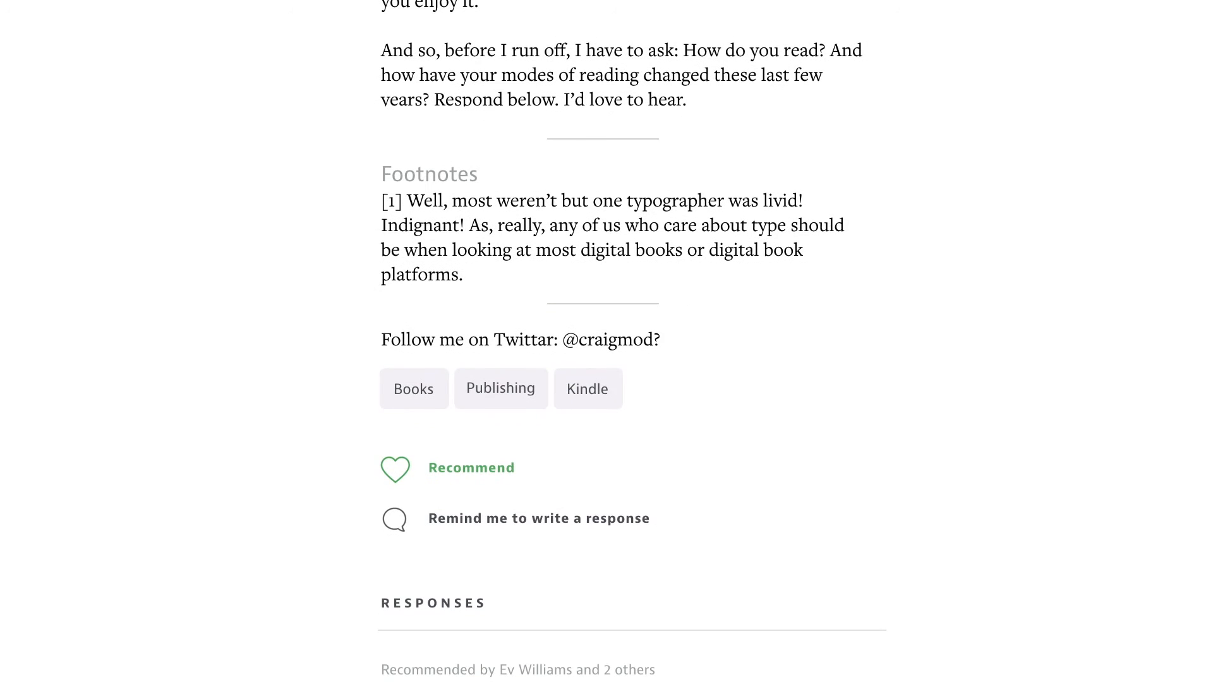
scroll(down, 3)
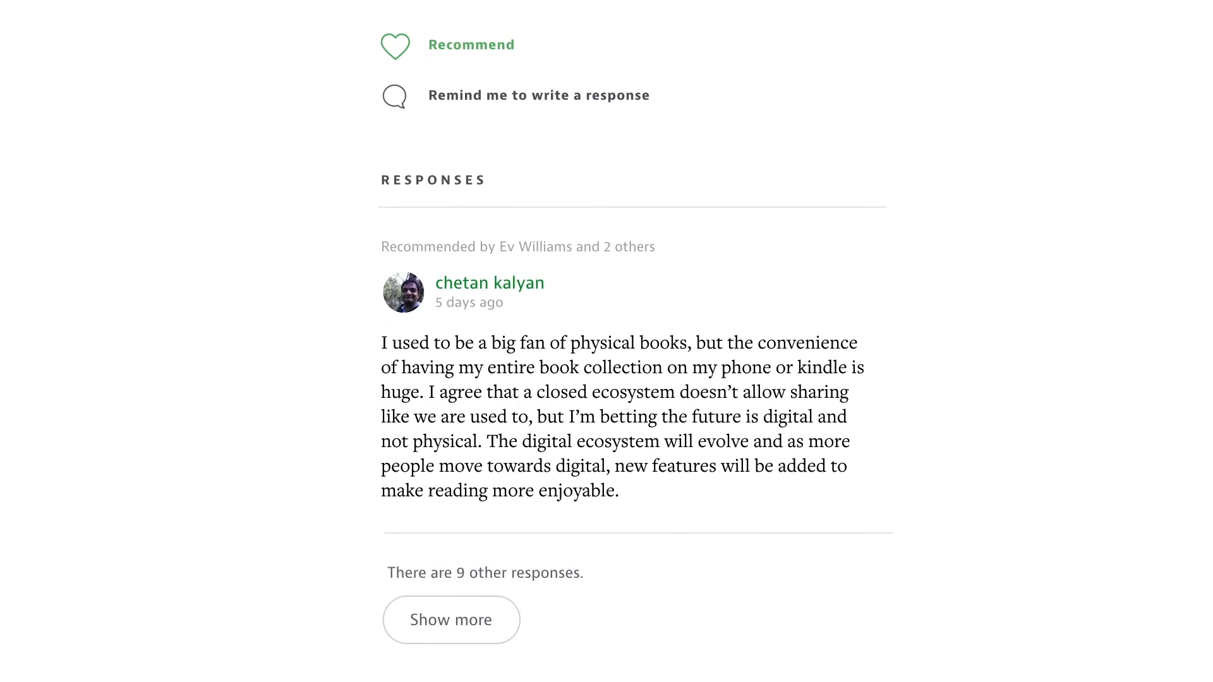